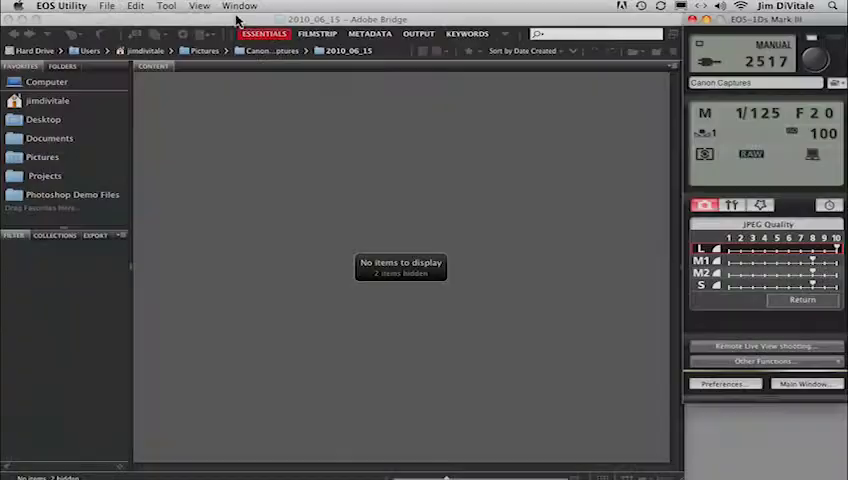
Open Remote Live View to show the live feed of the golf club head
click(166, 6)
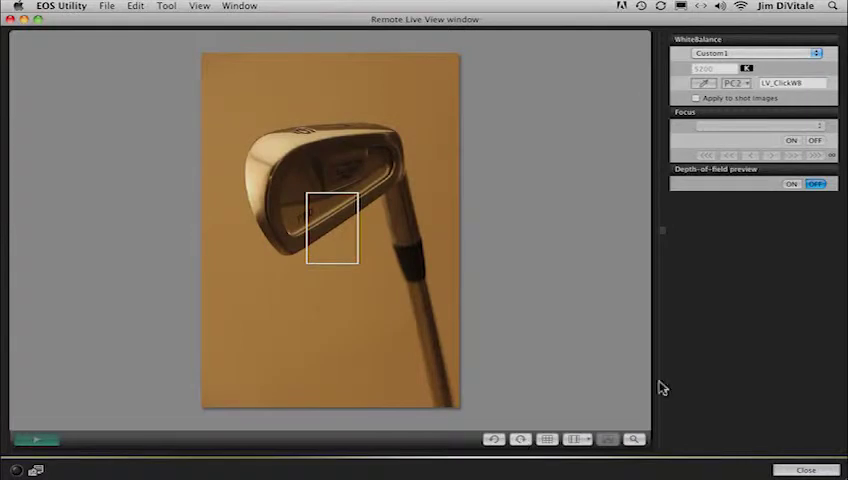
click(750, 53)
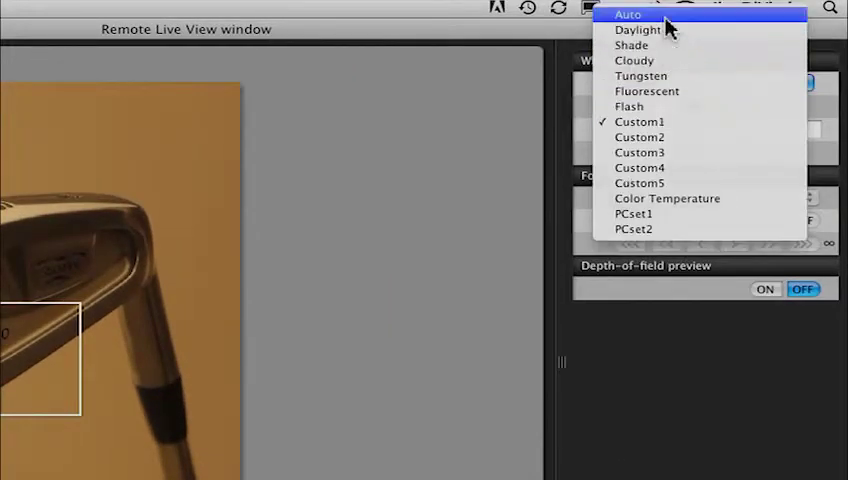
click(639, 121)
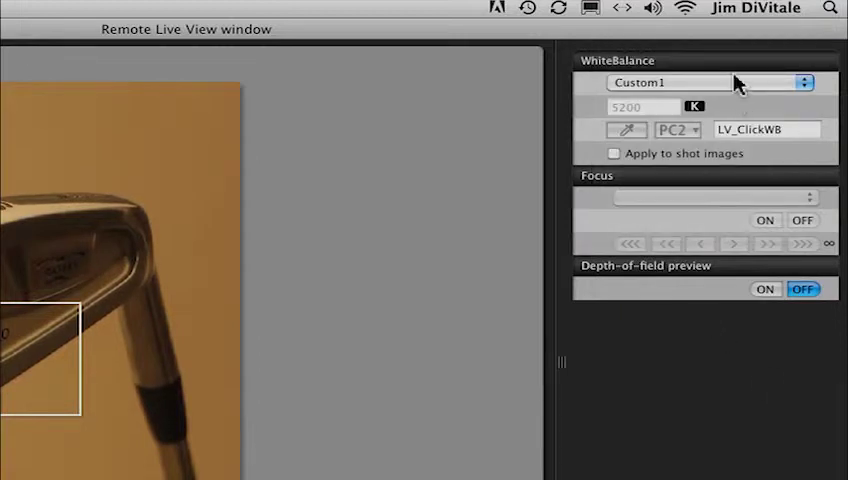
click(705, 82)
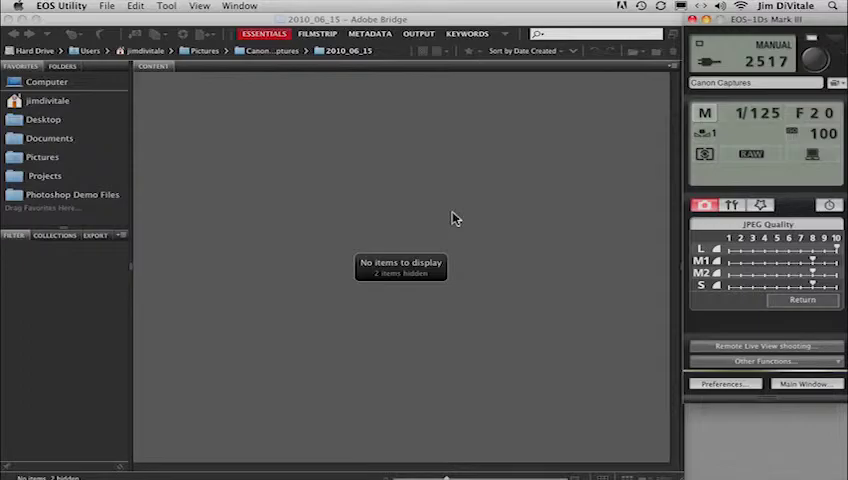
mouse_move(596, 123)
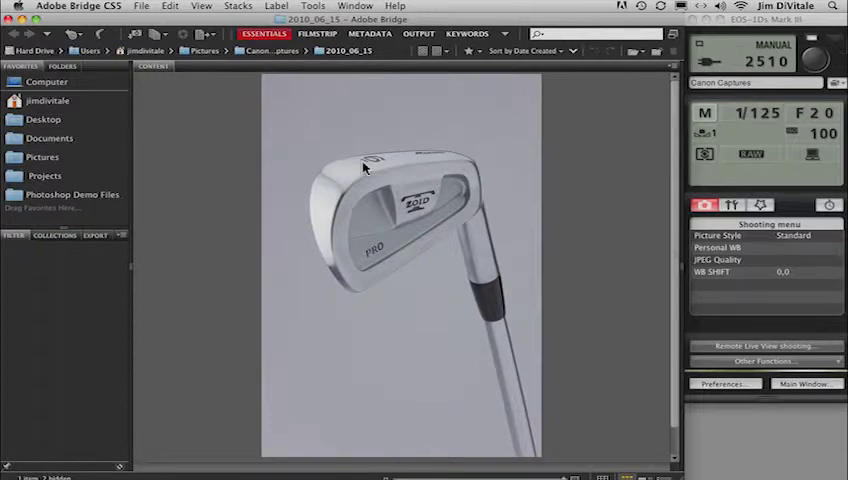
mouse_move(318, 207)
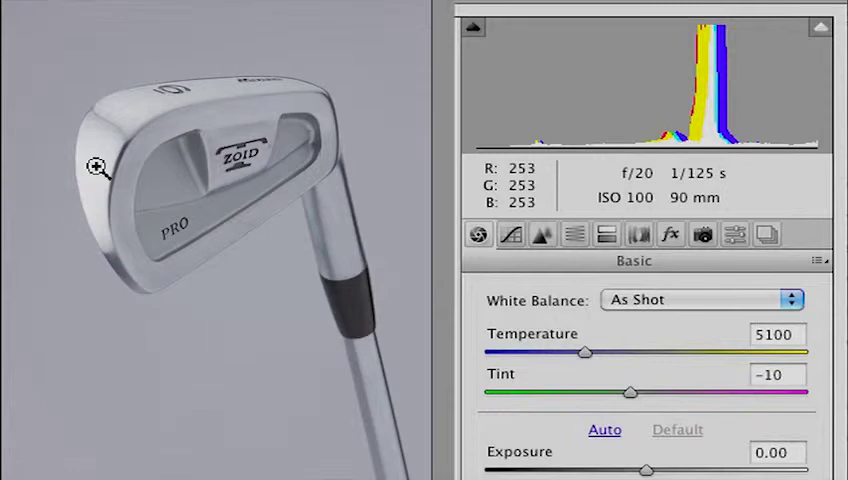
mouse_move(180, 107)
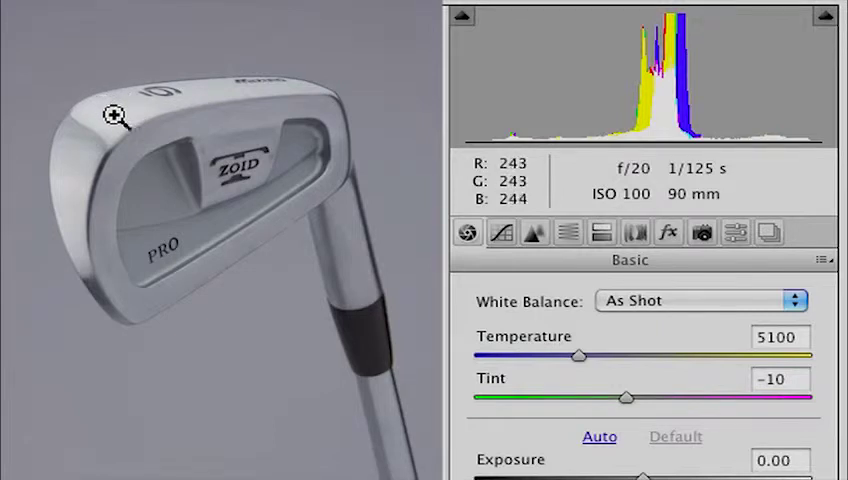
mouse_move(68, 185)
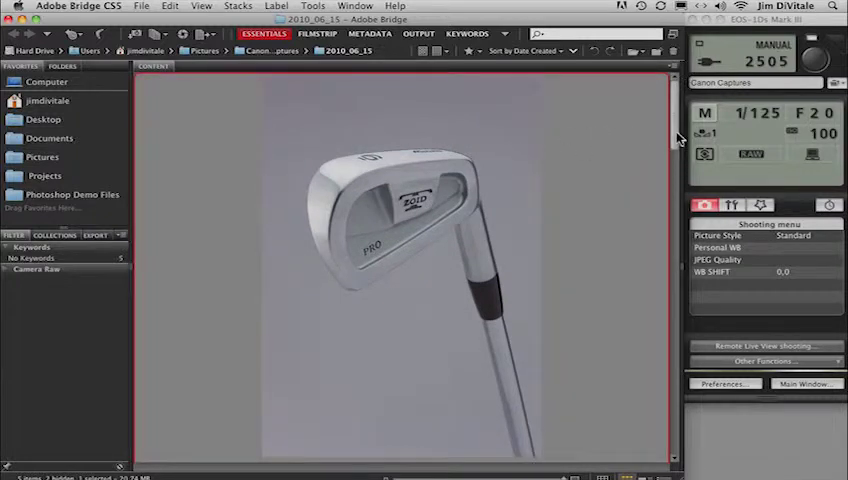
Select the two recent CR2 shots, IMG_0017 and IMG_0018, in Bridge's Content panel
scroll(down, 3)
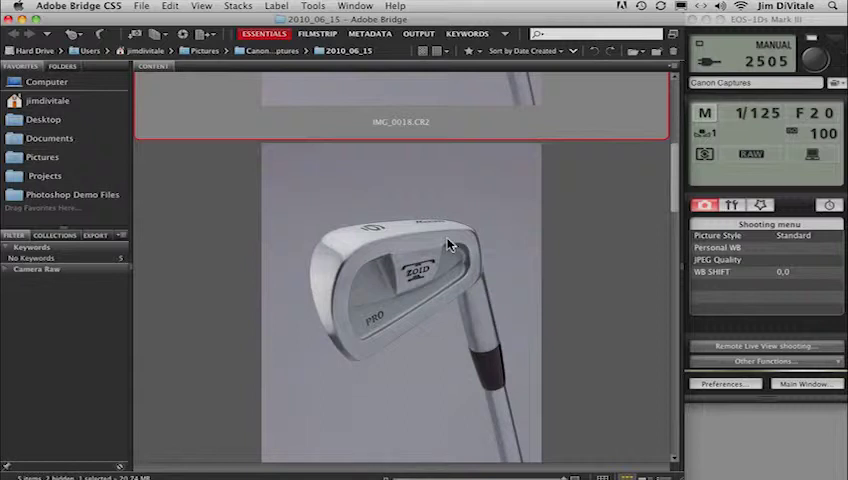
click(400, 300)
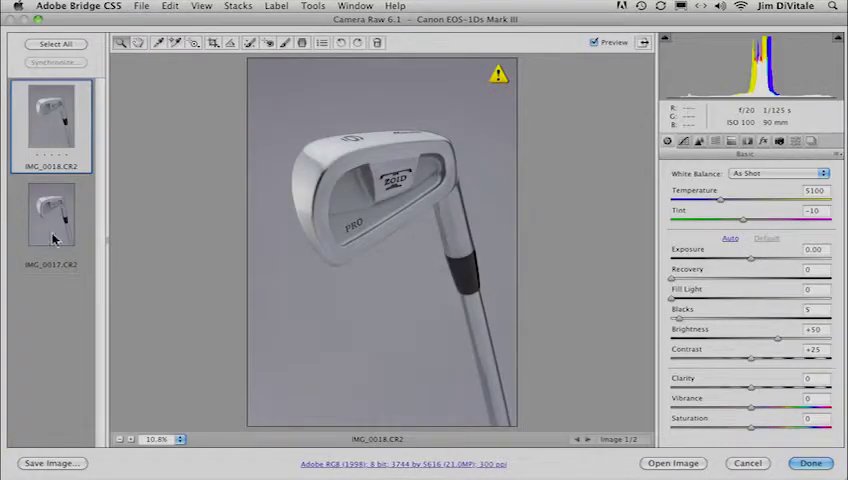
Switch to IMG_0017, then back to IMG_0018, reading about 92/97/104 near the shaft
click(51, 212)
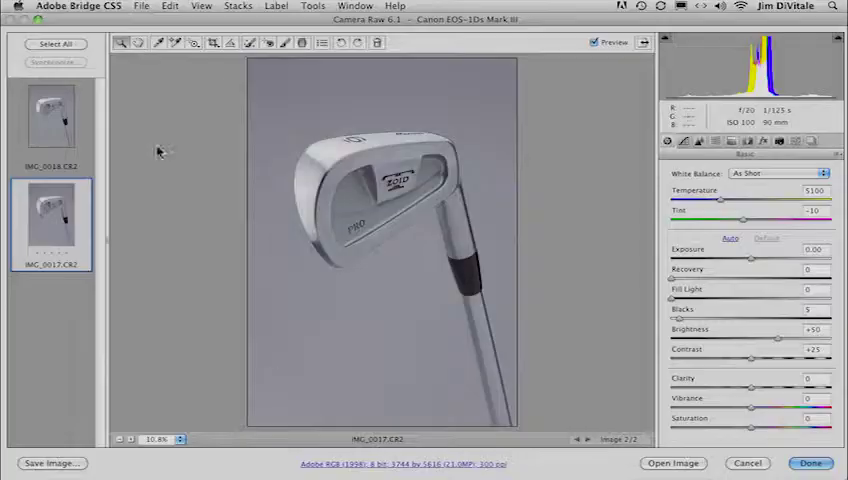
click(52, 120)
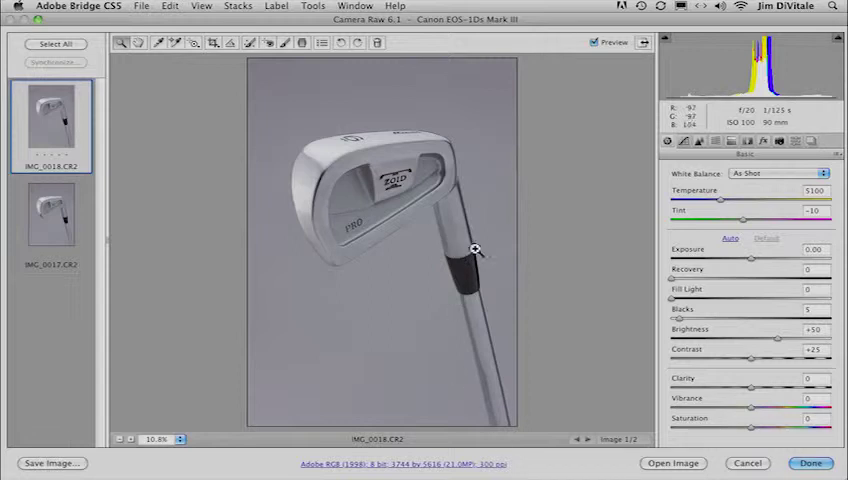
mouse_move(445, 294)
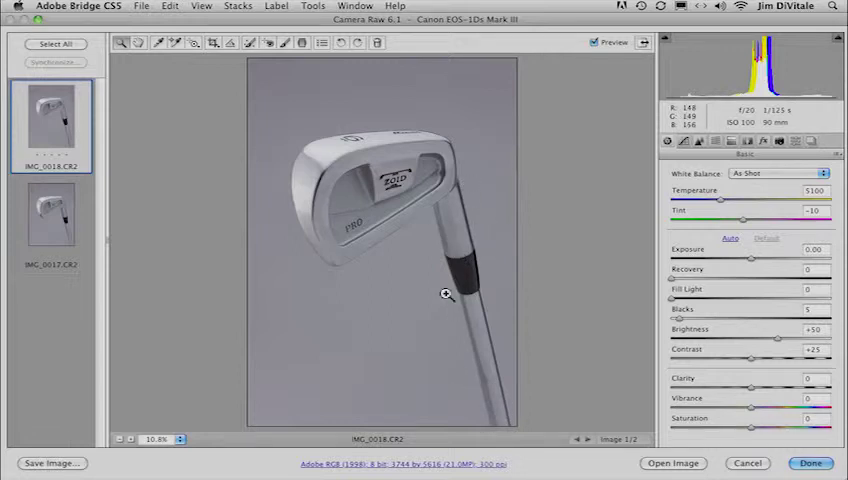